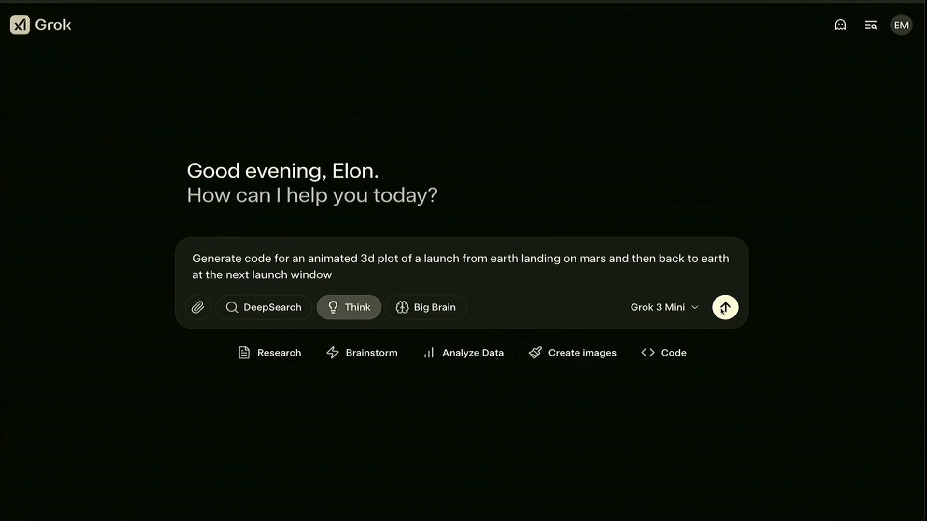
- Submit the Earth–Mars round-trip animated 3D plot prompt to Grok 3 Mini with Think on
click(725, 307)
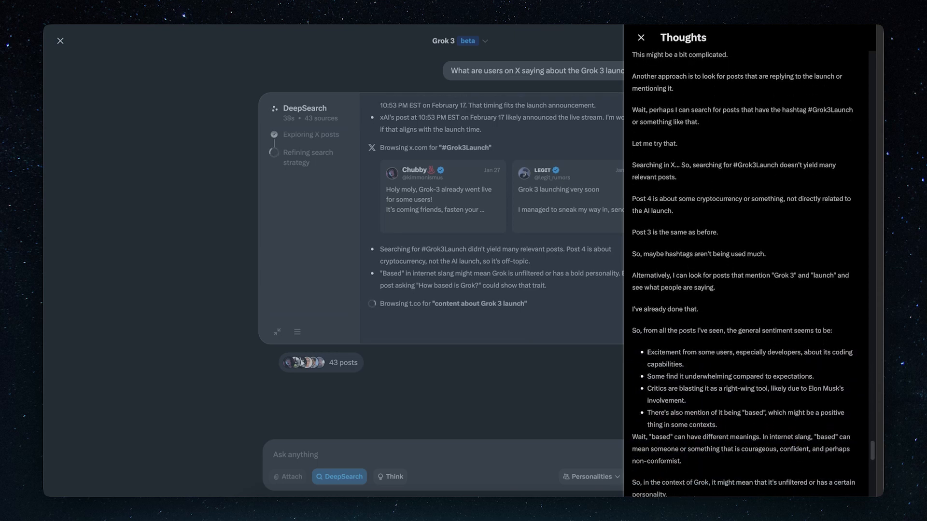
- Expand the Thinking panel to read the Hohmann transfer reasoning in full
click(640, 38)
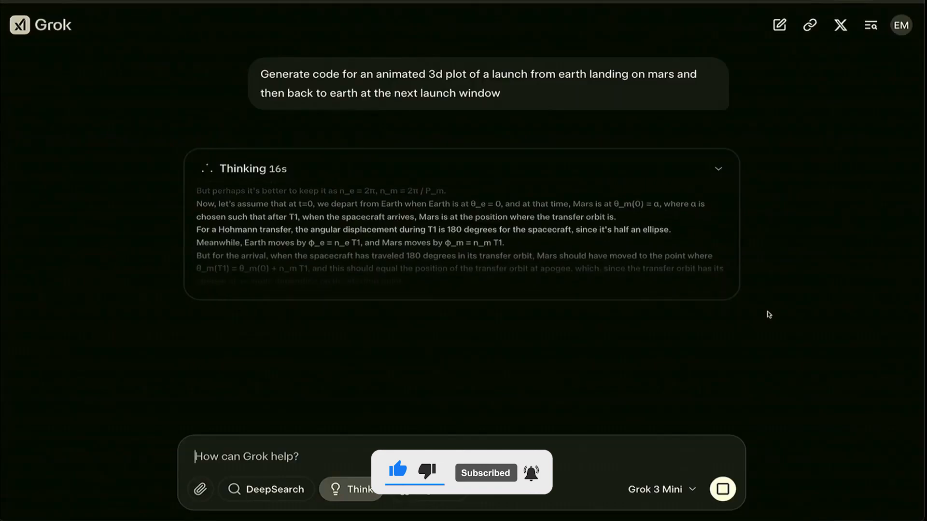
click(718, 169)
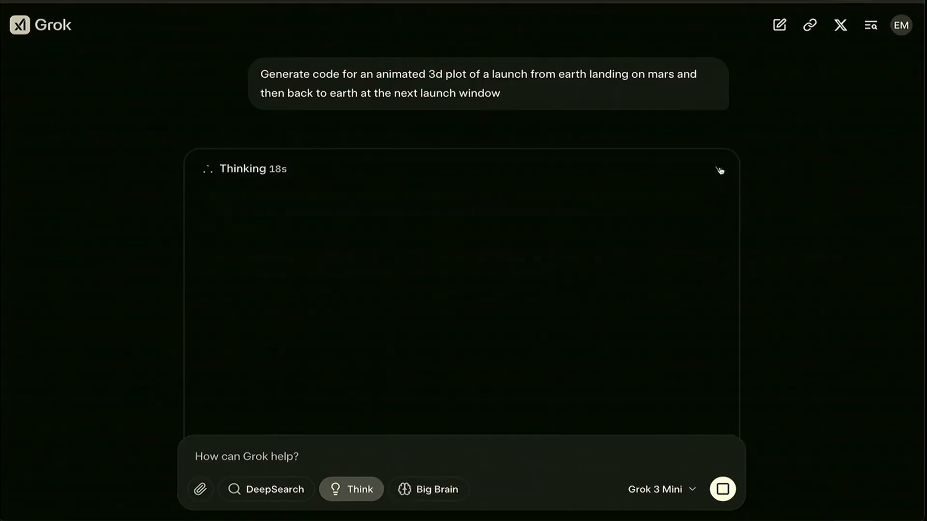